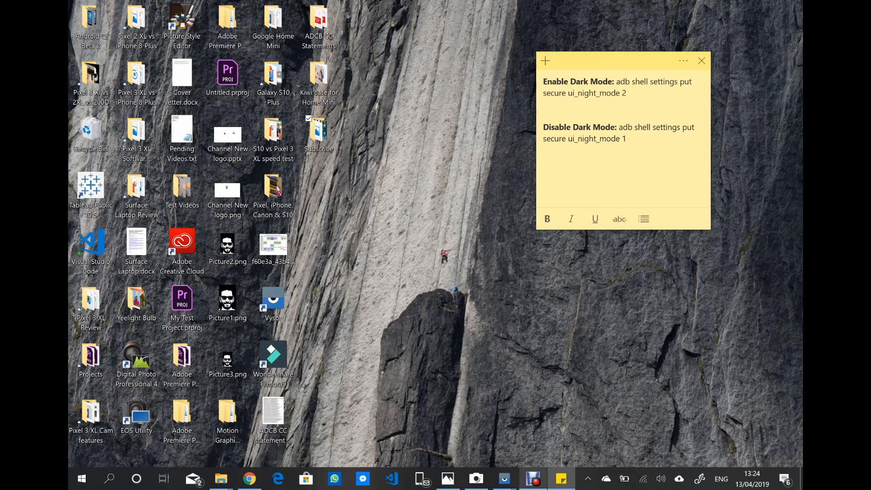
Run 'adb shell settings put secure ui_night_mode 2' so the adb daemon restarts and enables dark mode
{"action": "left_click", "coordinate": [543, 115]}
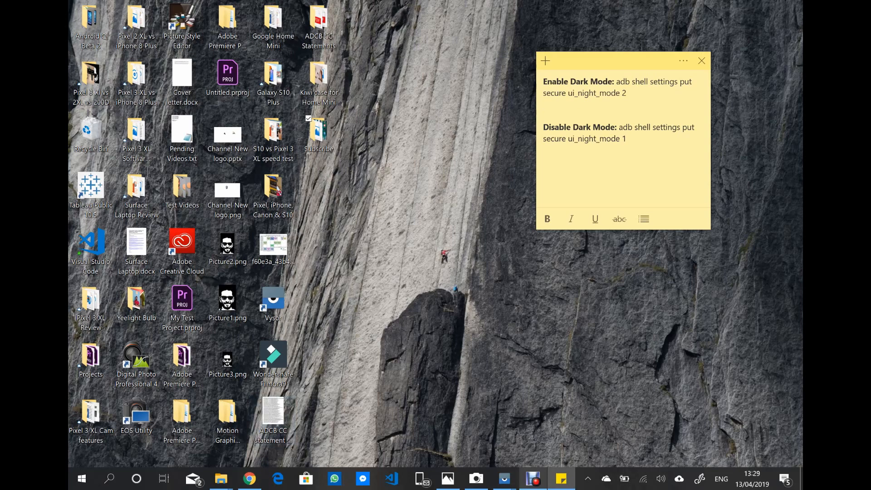
{"action": "left_click", "coordinate": [545, 116]}
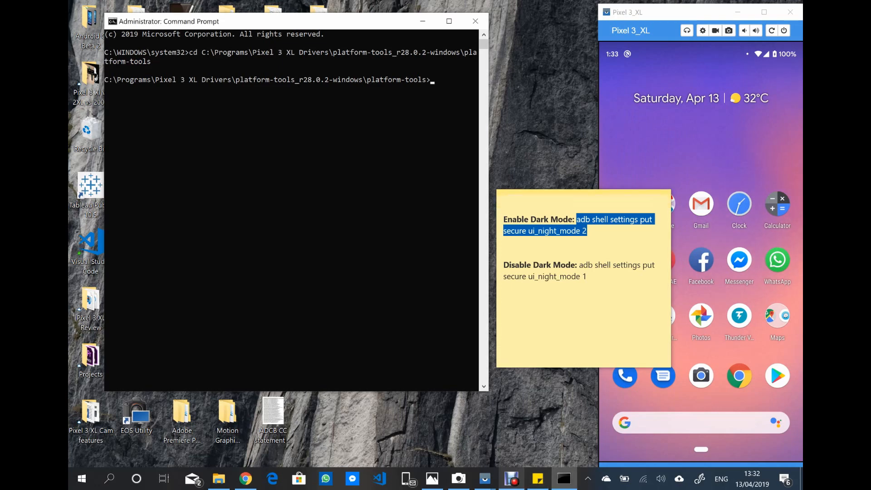
{"action": "type", "text": "adb shell settings put secure ui_night_mode 2"}
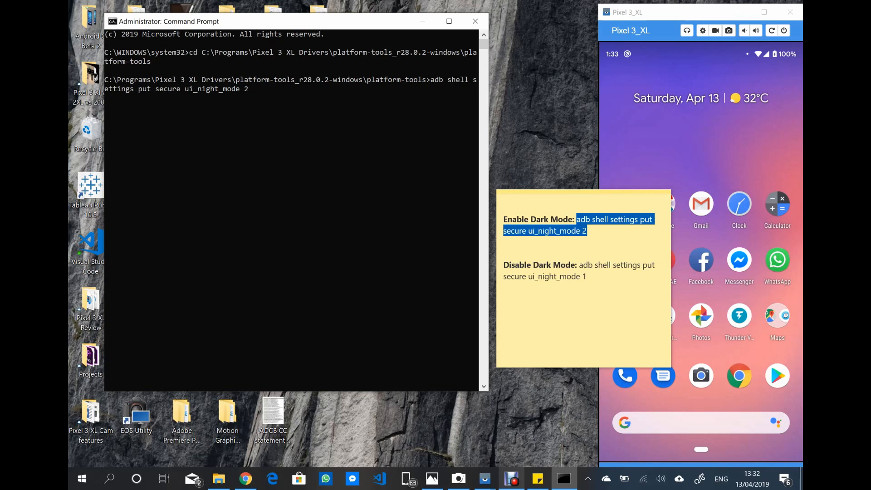
{"action": "key", "text": "Return"}
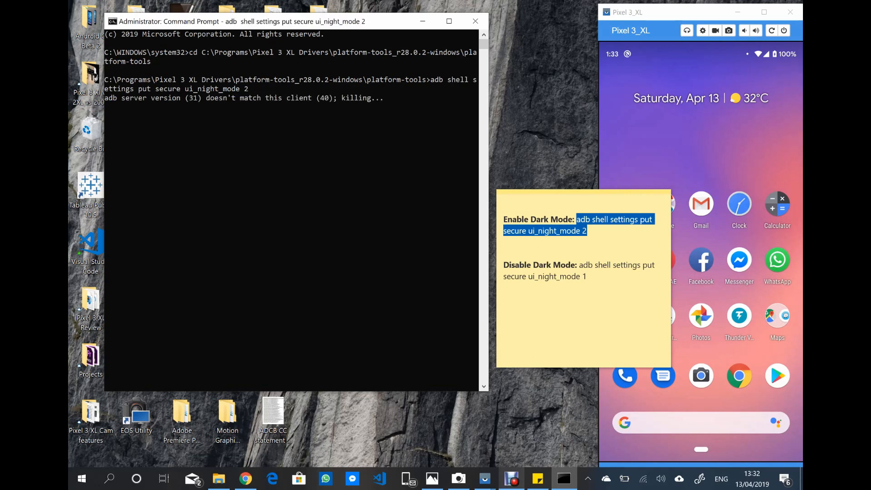
{"action": "key", "text": "Return"}
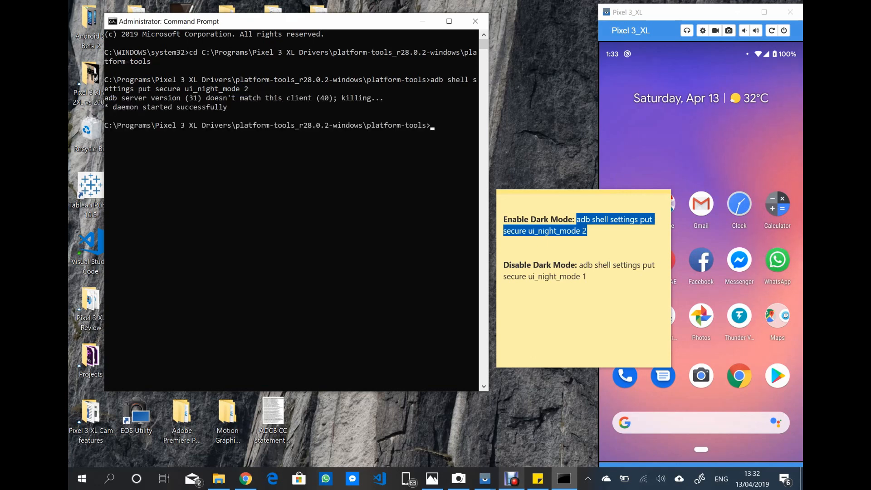